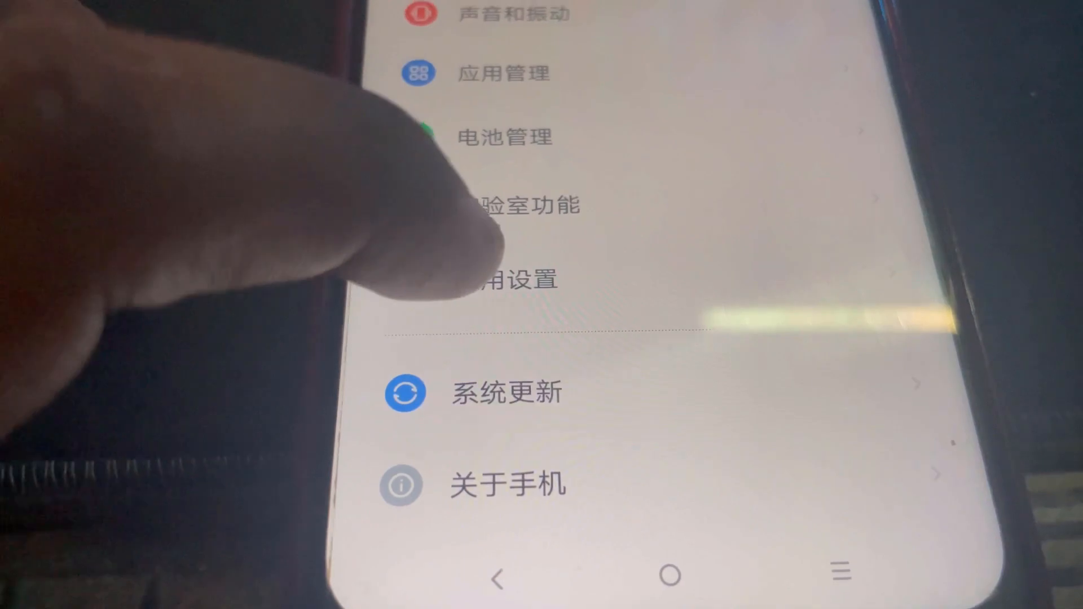
Open 通用设置 (General settings) in the phone's Settings
click(515, 295)
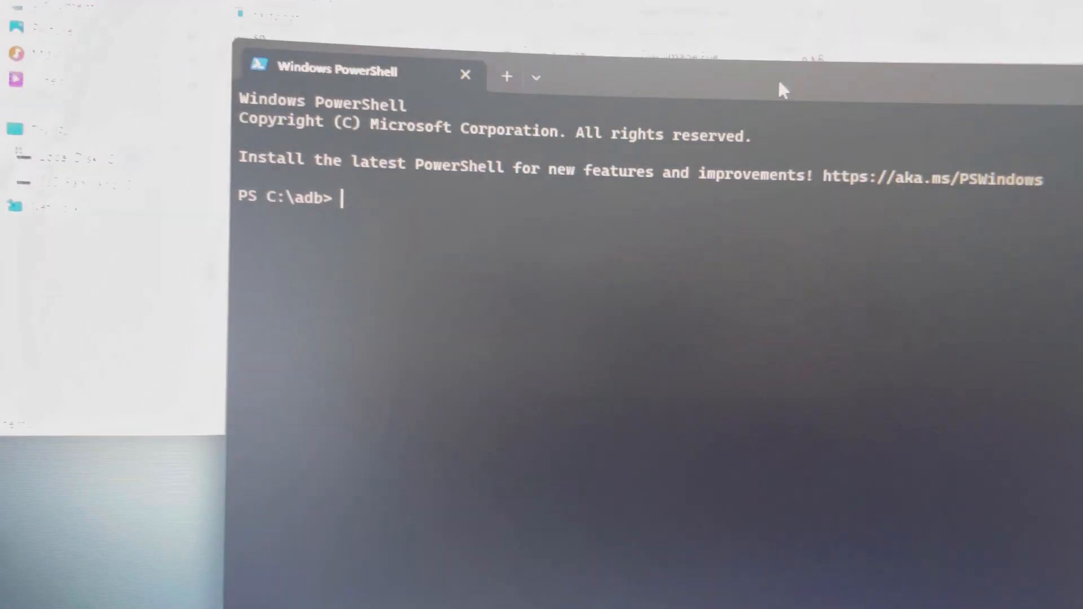
Type 'adb' at the C:\adb PowerShell prompt without running it
text(adb)
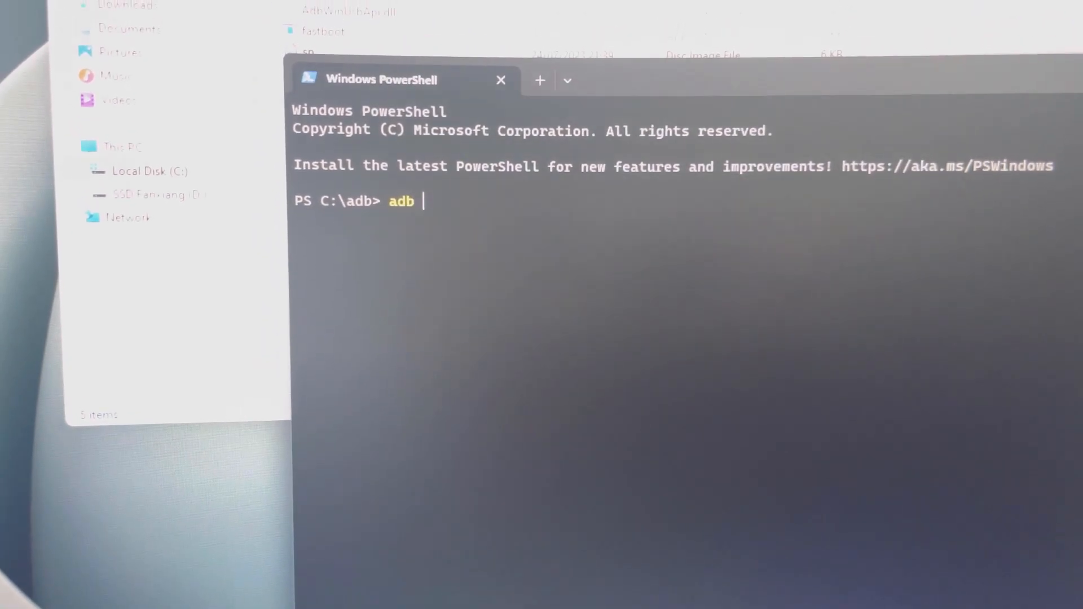